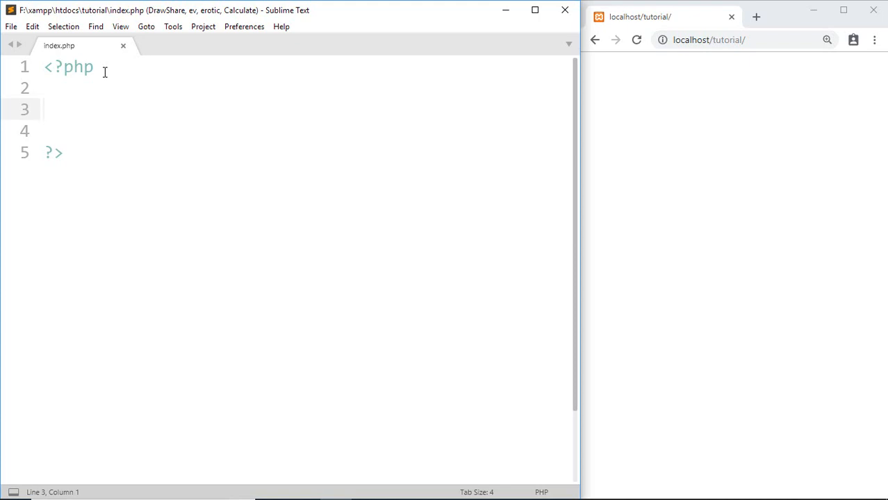
Declare function printOutput() with an empty brace-delimited body on line 3
text(function)
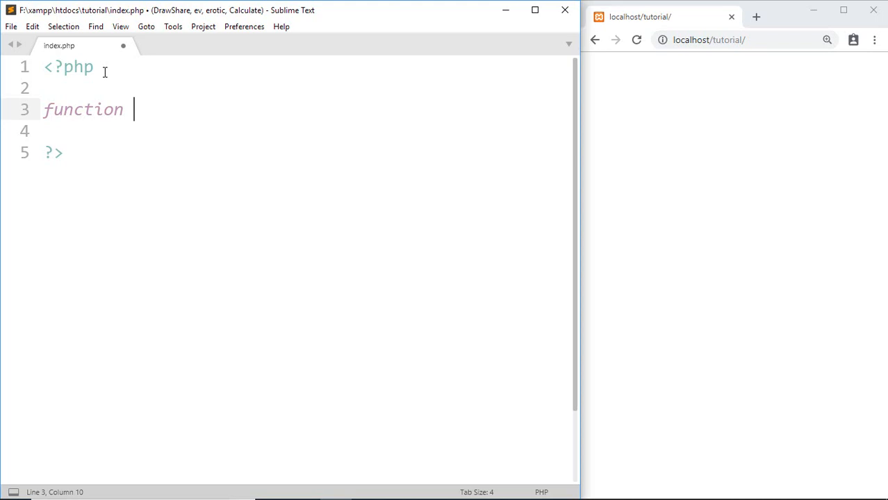
text(pr)
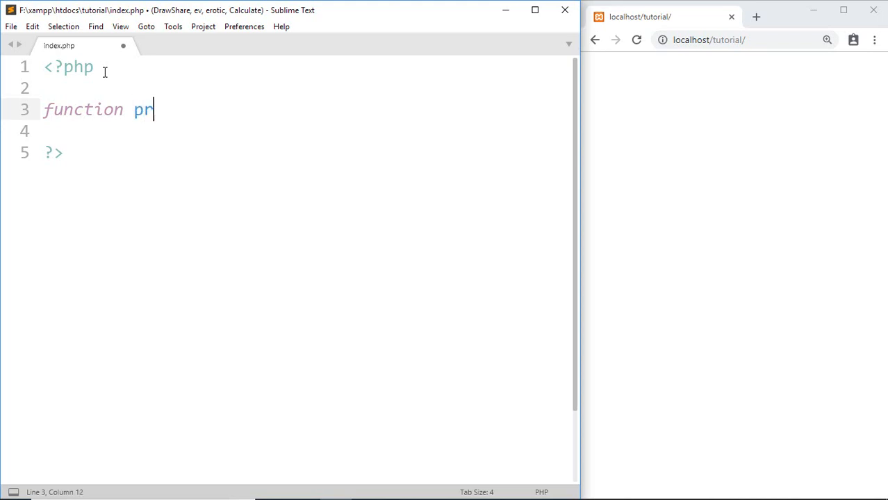
text(intO)
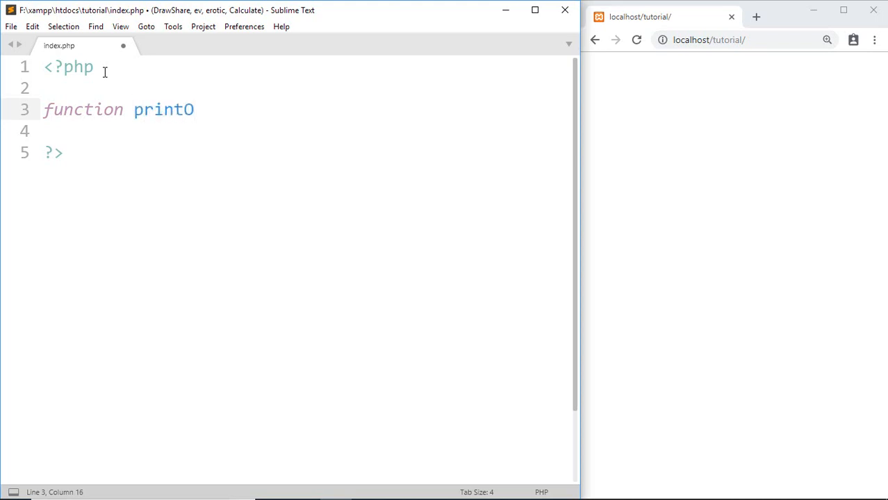
text(utput)
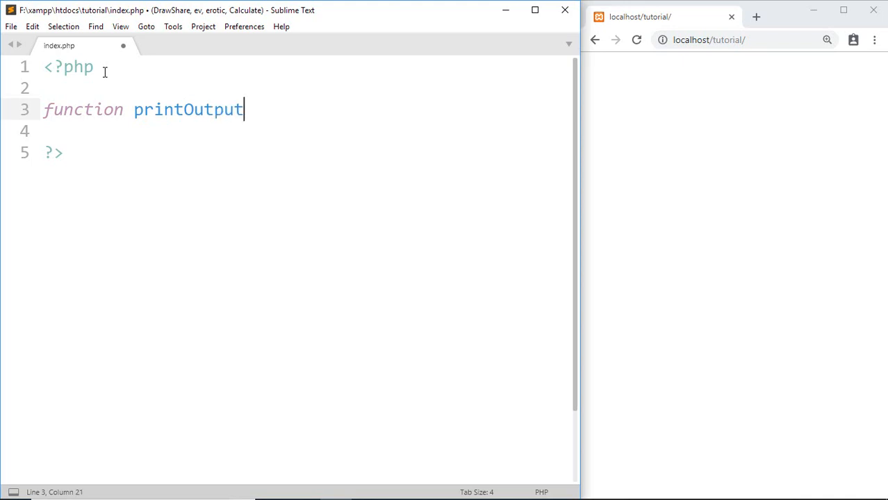
text(())
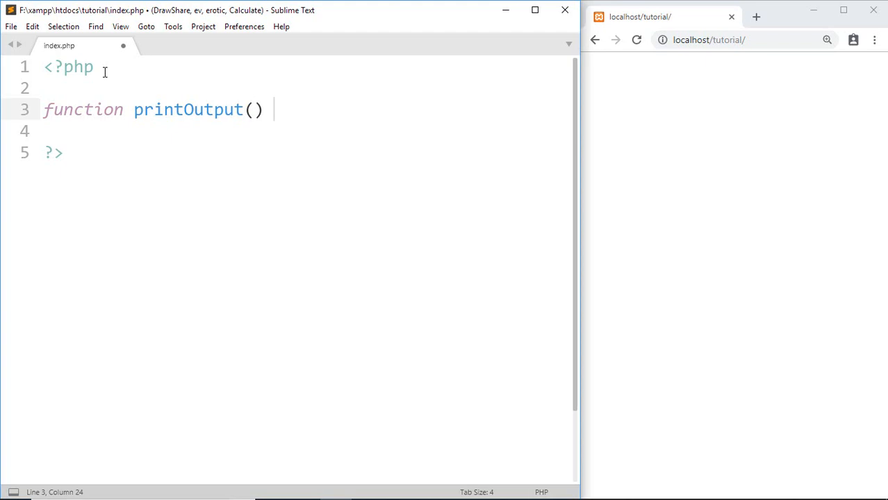
text({)
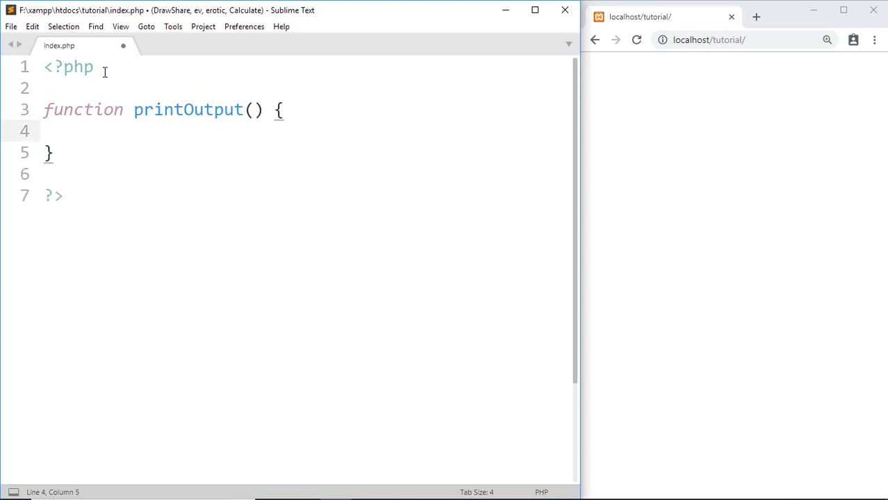
Fill the function body with echo "Hello, how are you?"; via the echo snippet
double_click(253, 110)
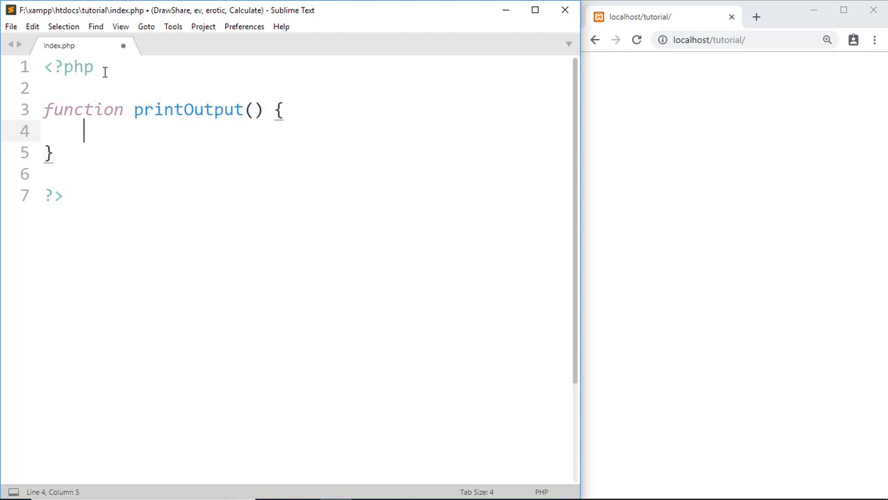
text(echo "string";)
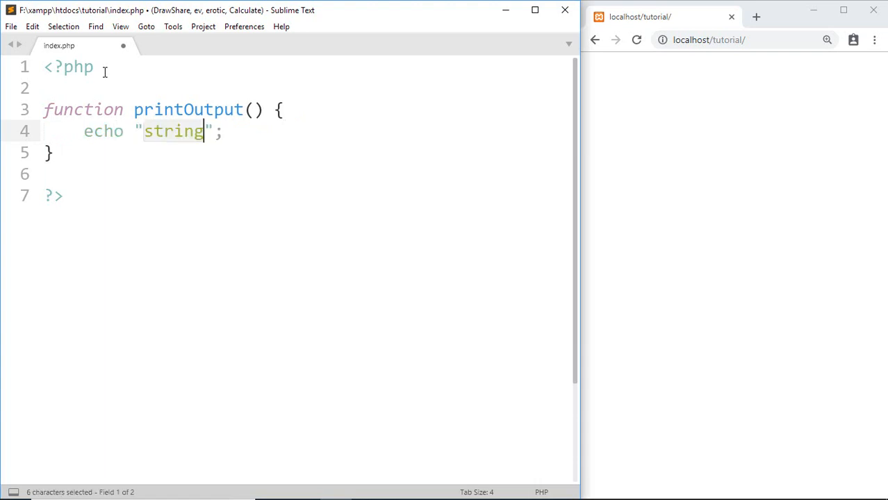
text(Hell)
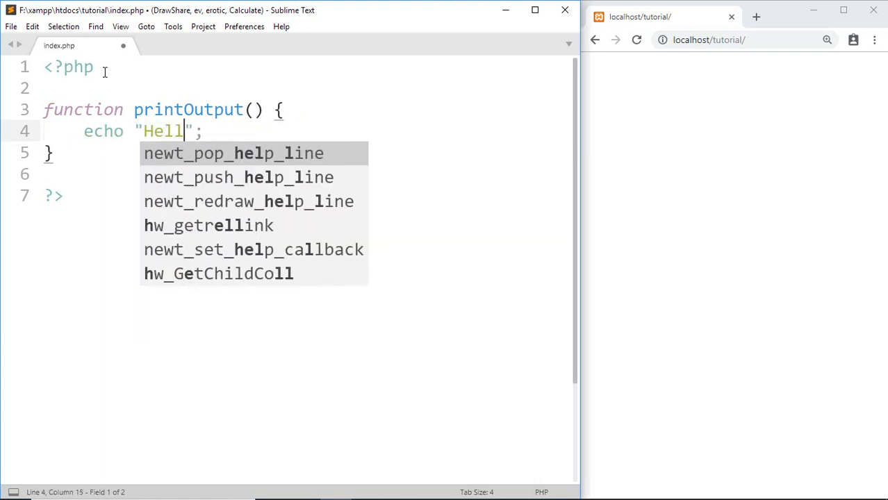
text(o, h)
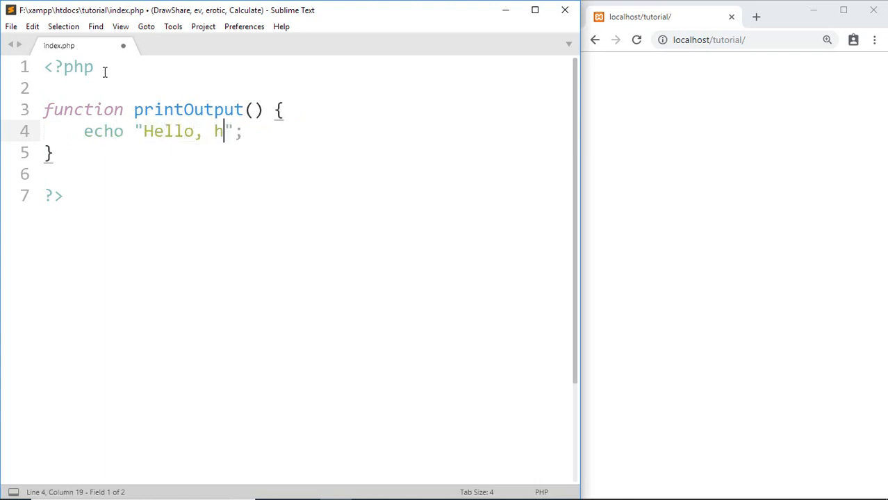
text(ow)
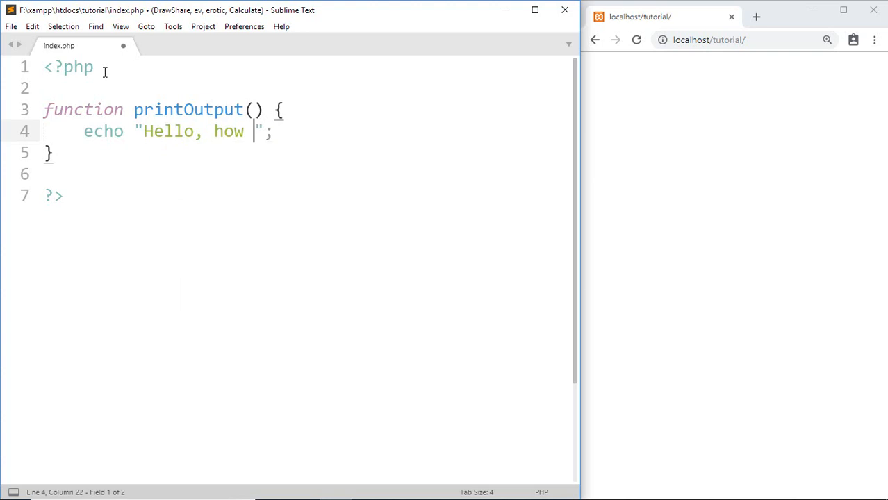
text(are)
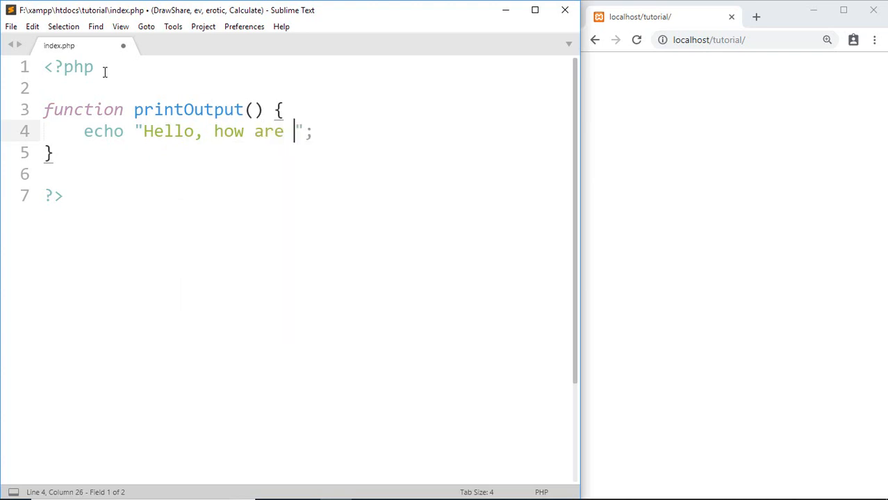
text(you)
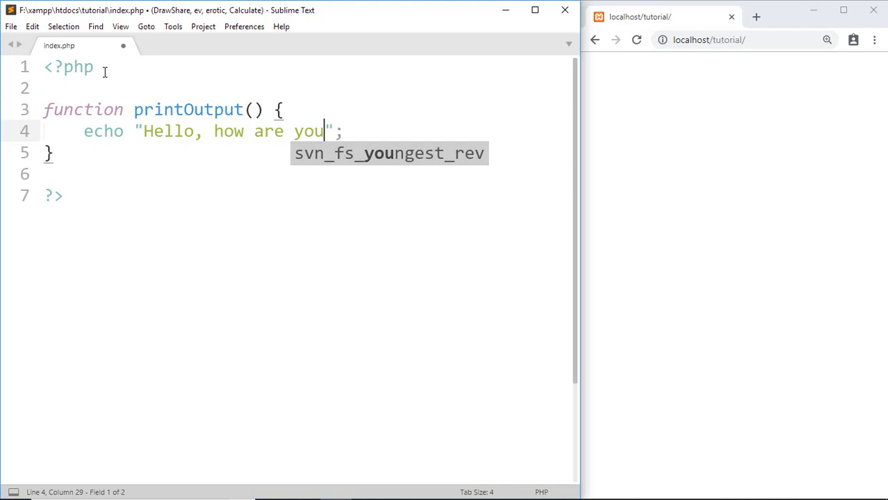
text(?)
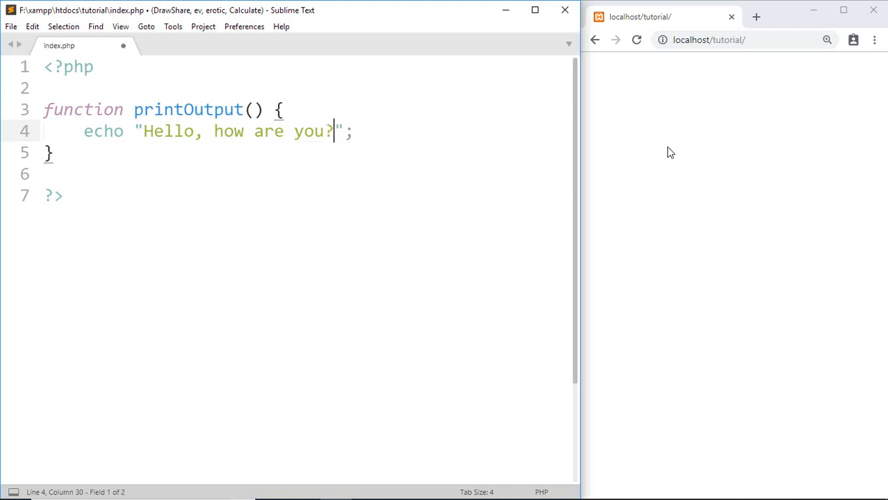
Save index.php with the printOutput function definition
key(ctrl+s)
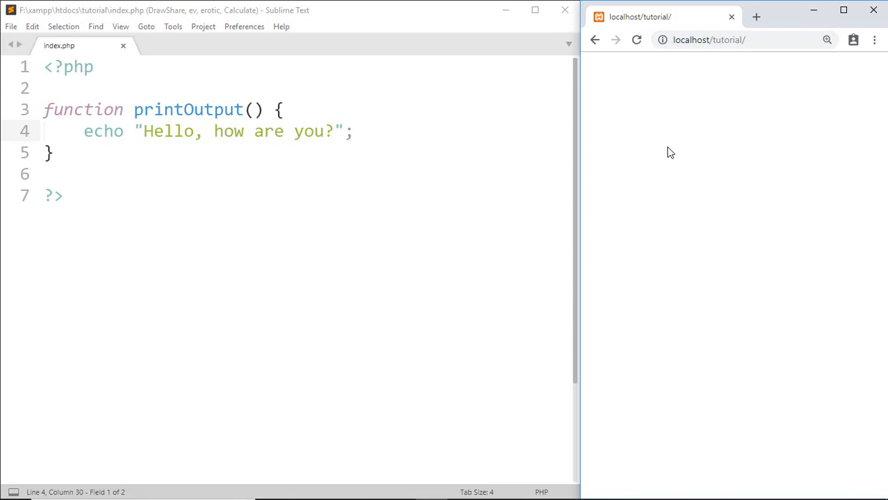
mouse_move(355, 152)
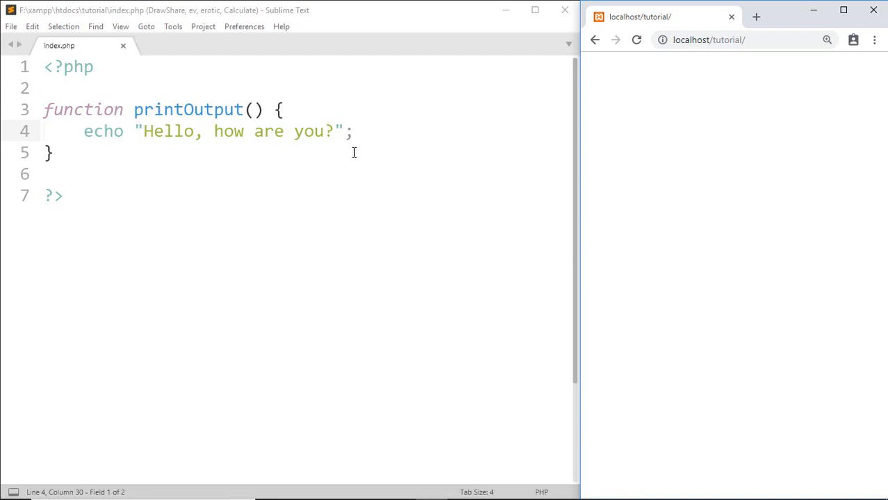
Add the call printOutput(); on a new line below the function
key(enter)
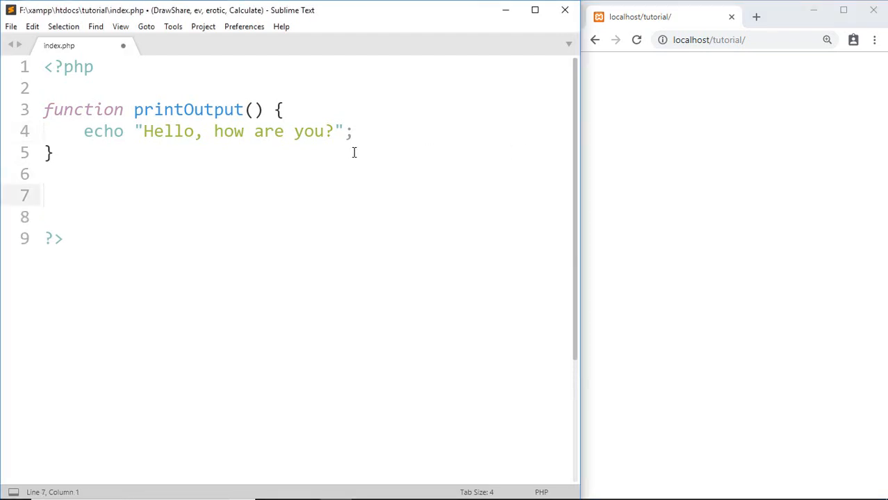
text(pr)
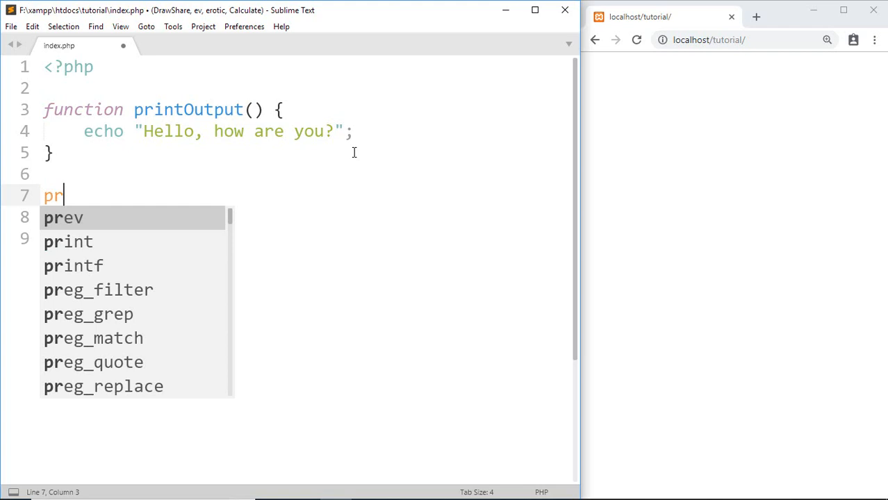
text(int)
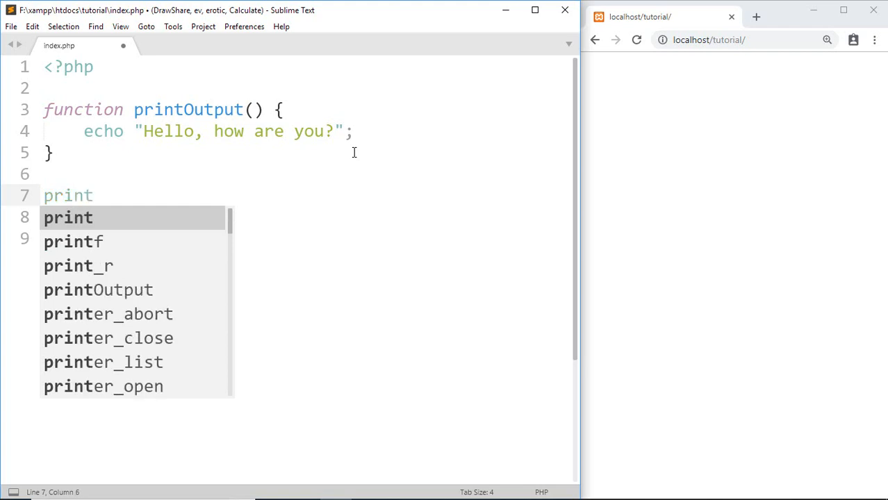
text(Output()
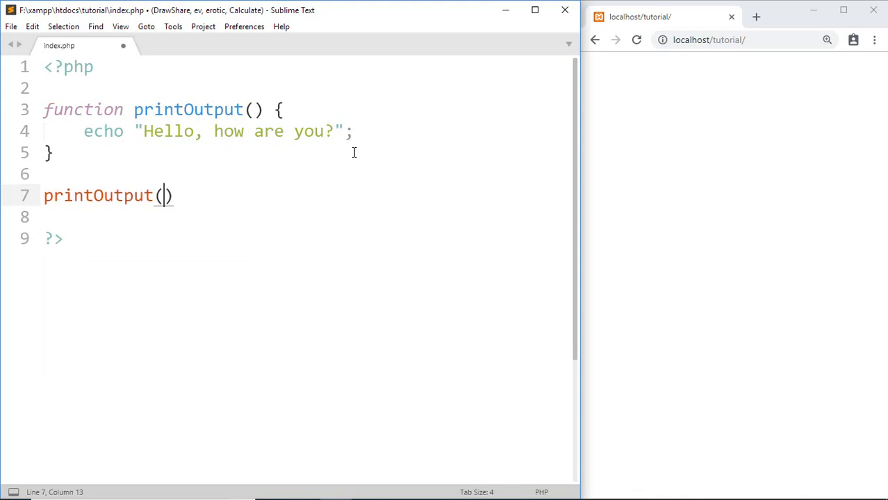
text(;)
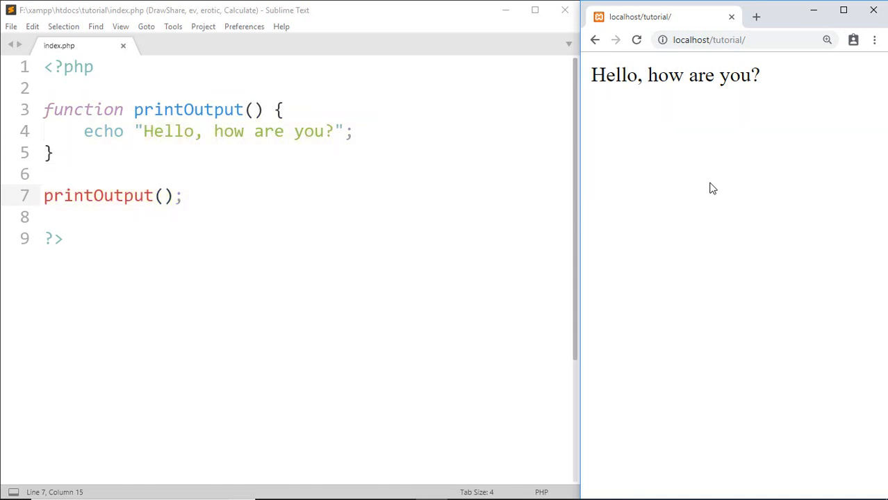
Select the whole echo statement line inside printOutput()
triple_click(208, 131)
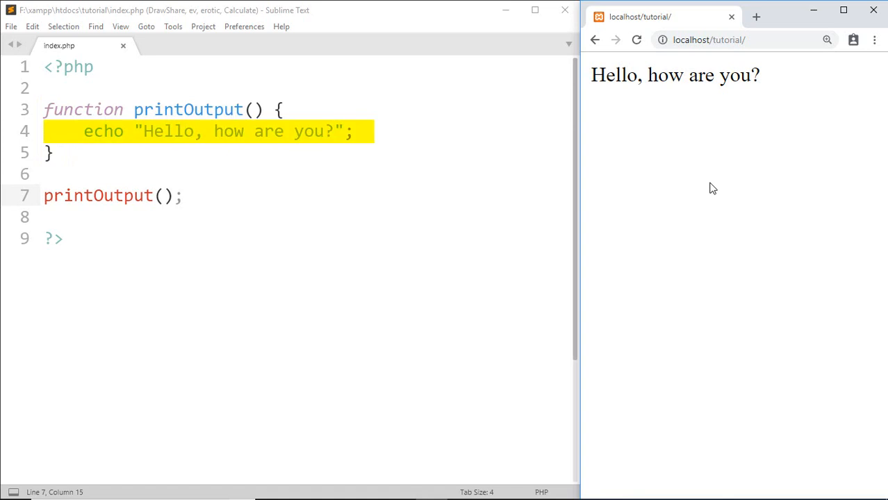